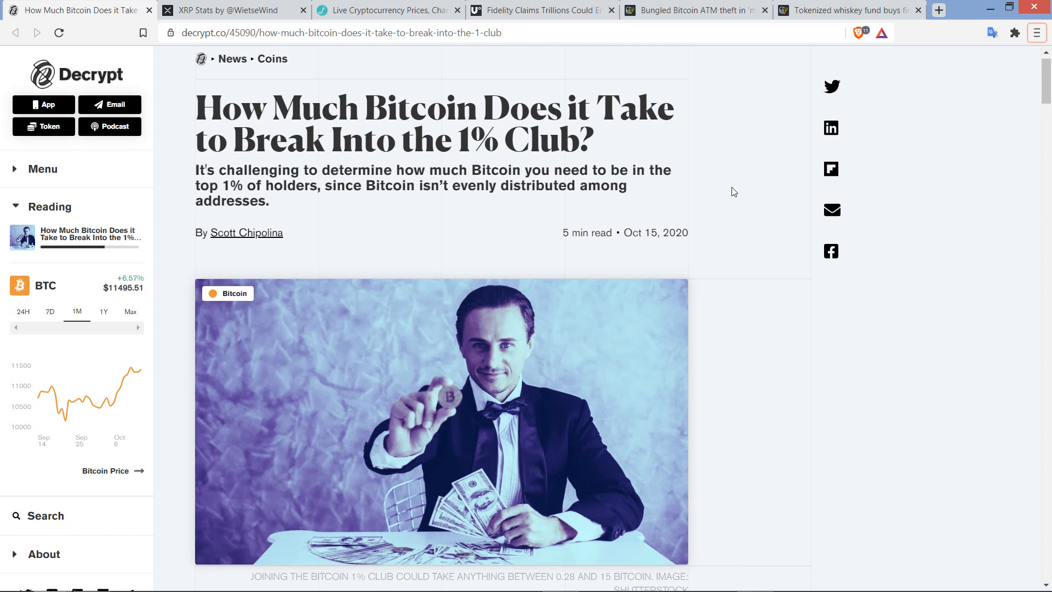
Scroll past the cover photo to the article's In brief bullet points
{"action": "scroll", "scroll_direction": "down", "scroll_amount": 3}
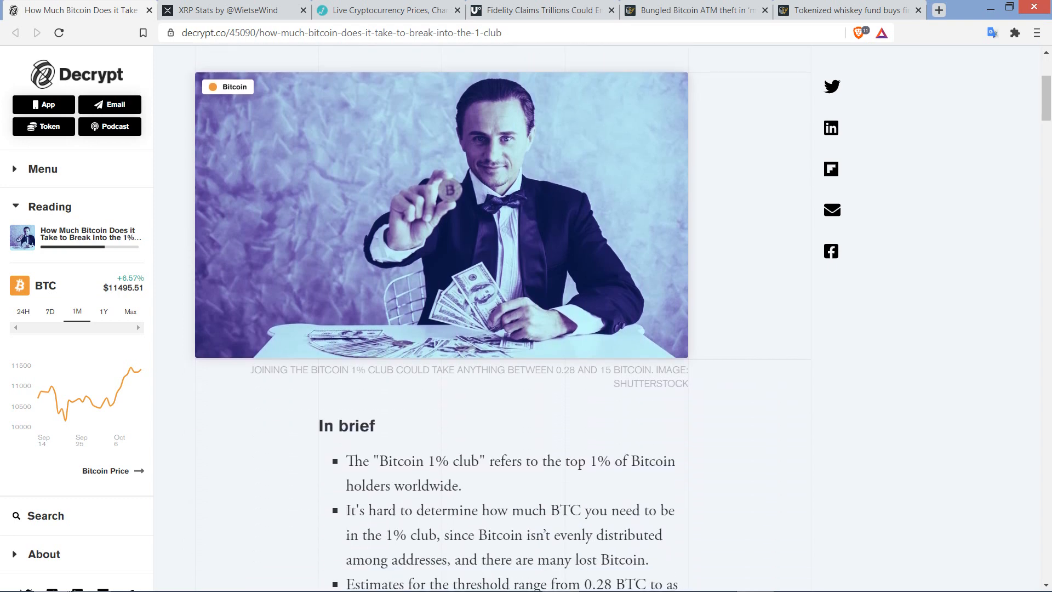
Read past the intro and BTC price chart to the 1% Club yardstick and 0.28 BTC tweet
{"action": "scroll", "scroll_direction": "down", "scroll_amount": 3}
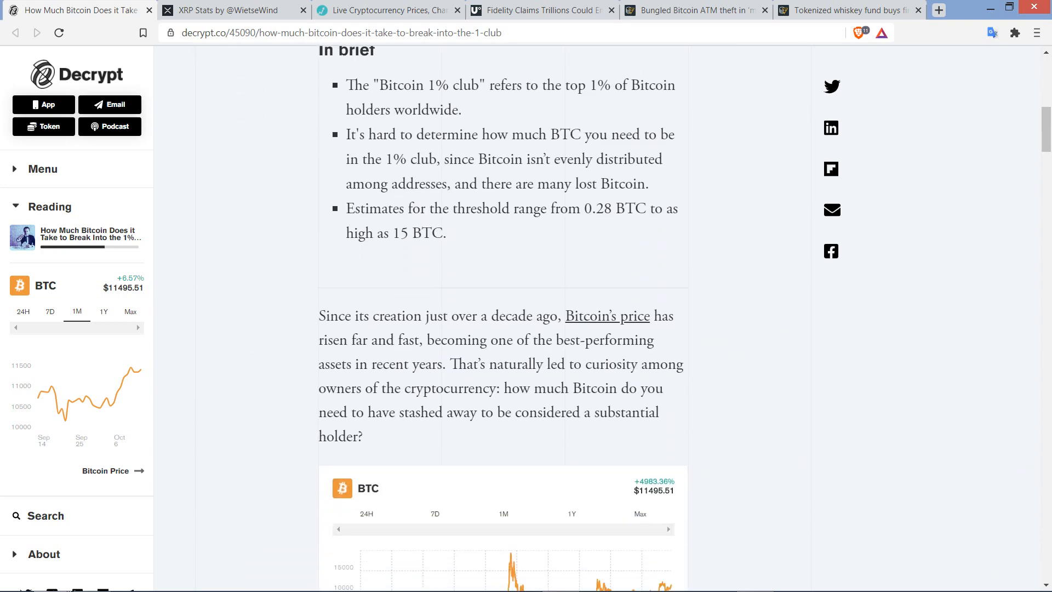
{"action": "scroll", "scroll_direction": "down", "scroll_amount": 3}
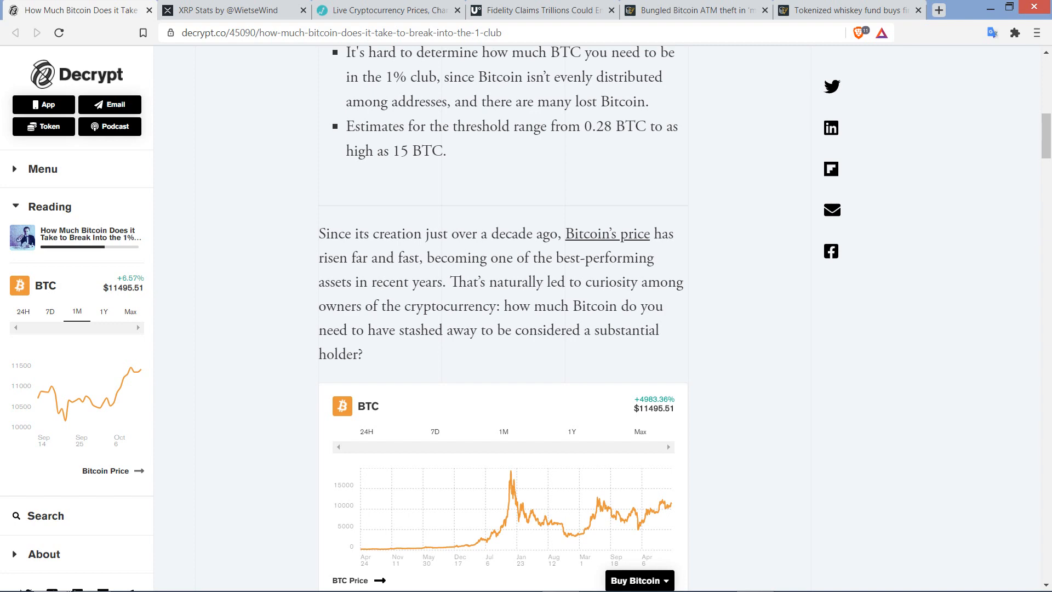
{"action": "scroll", "scroll_direction": "down", "scroll_amount": 3}
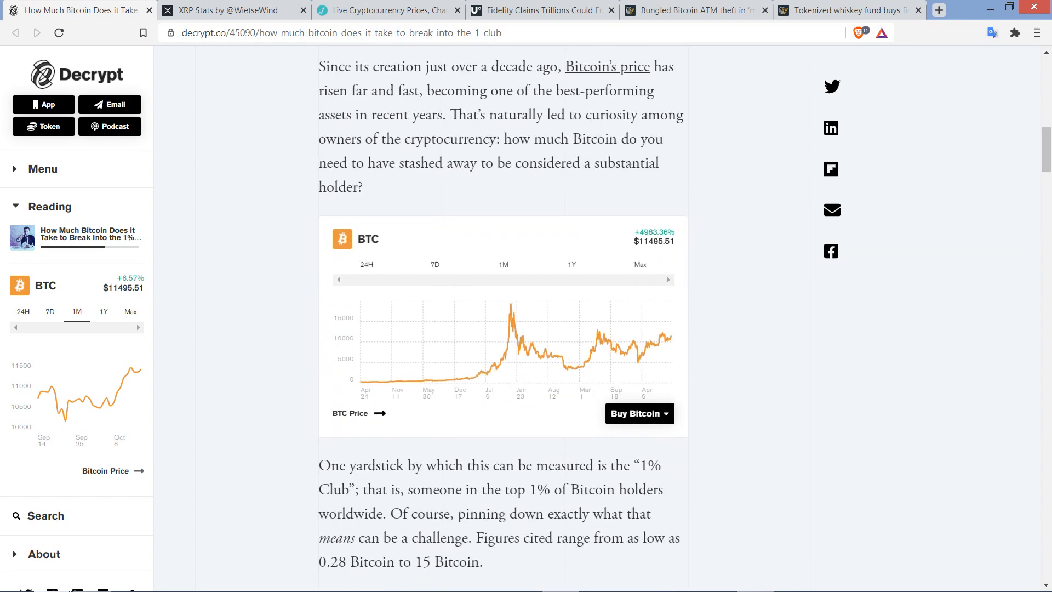
{"action": "scroll", "scroll_direction": "down", "scroll_amount": 3}
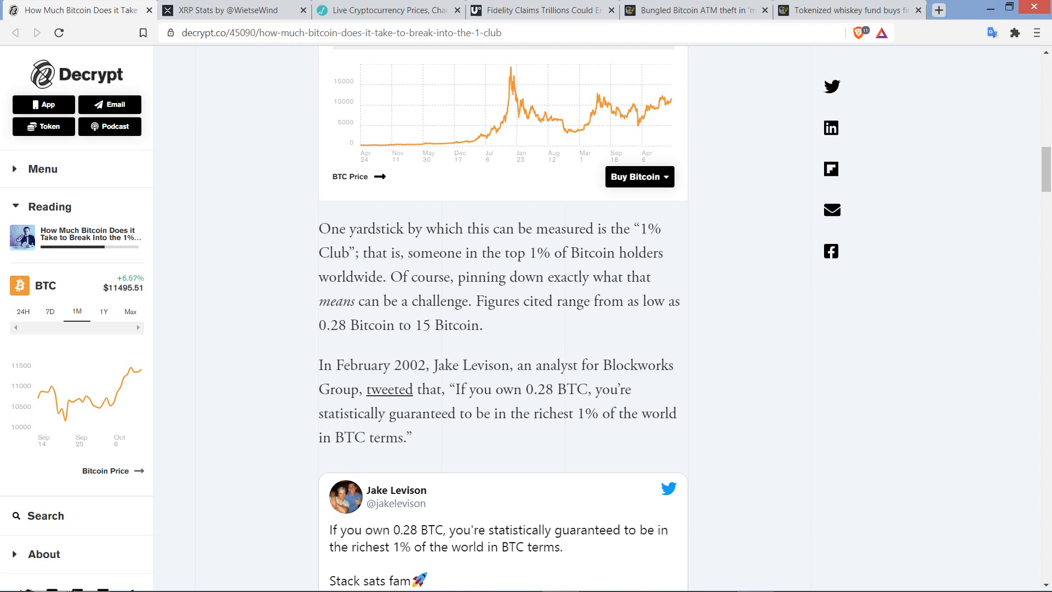
Bring Levison's full 0.28 BTC tweet and the reasoning paragraph into view
{"action": "scroll", "scroll_direction": "down", "scroll_amount": 3}
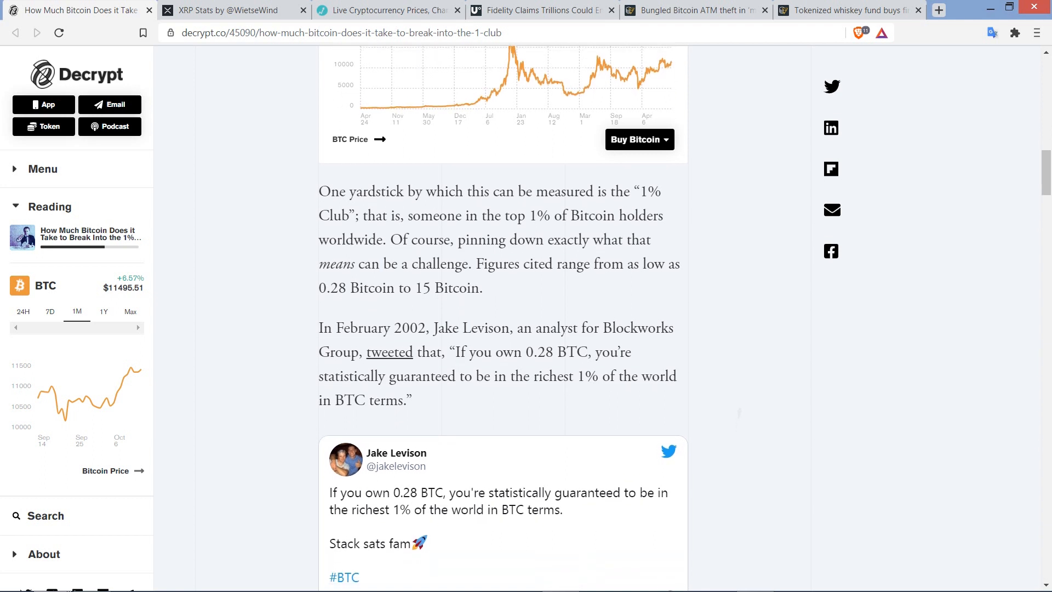
{"action": "scroll", "scroll_direction": "down", "scroll_amount": 3}
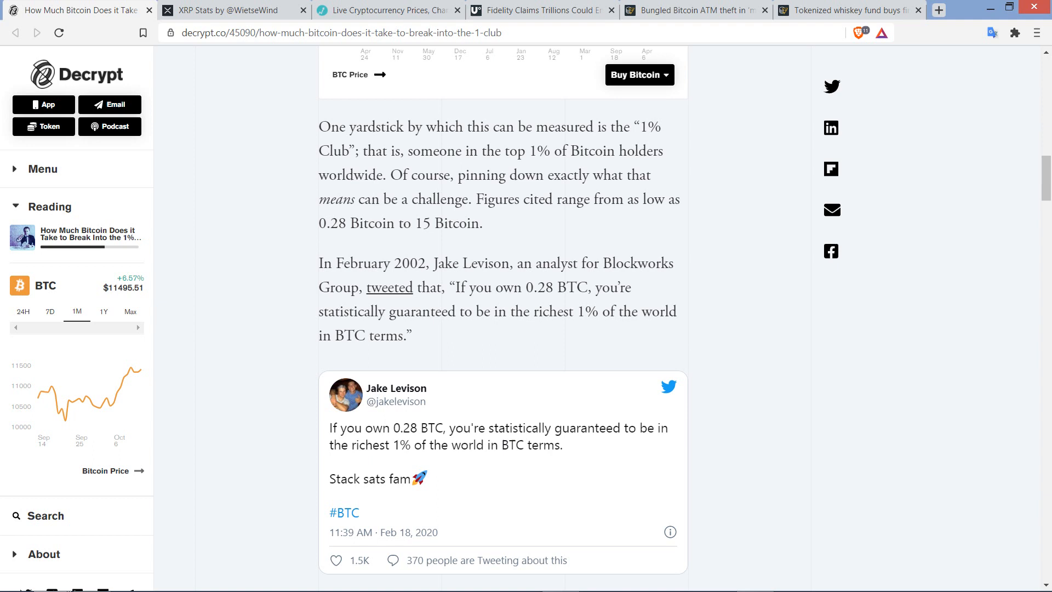
{"action": "scroll", "scroll_direction": "down", "scroll_amount": 3}
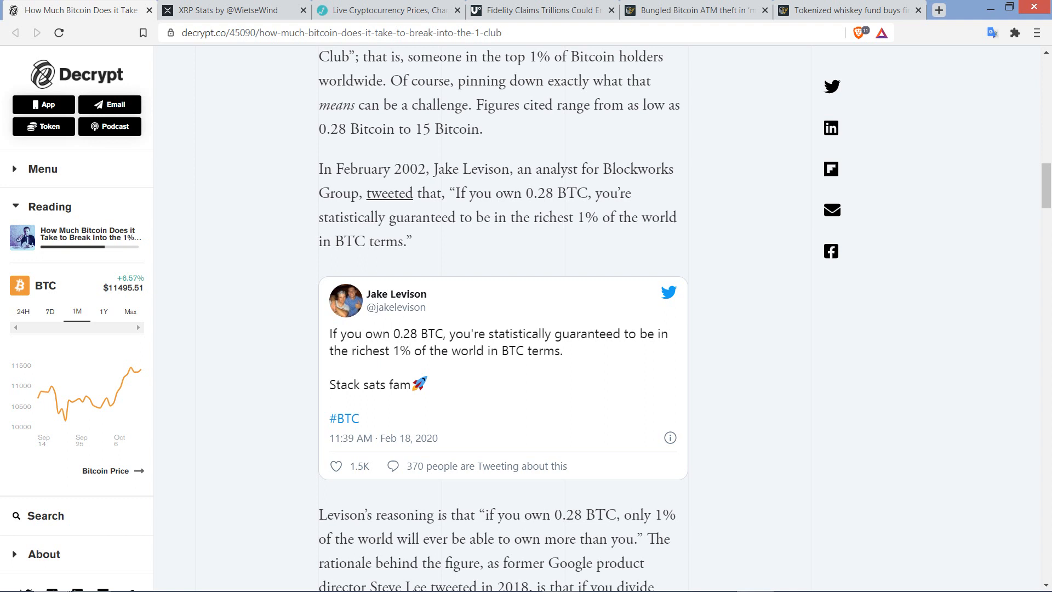
Read the unmined and lost Bitcoin caveats, Levison's reply, and the rival 15 Bitcoin theory
{"action": "scroll", "scroll_direction": "down", "scroll_amount": 3}
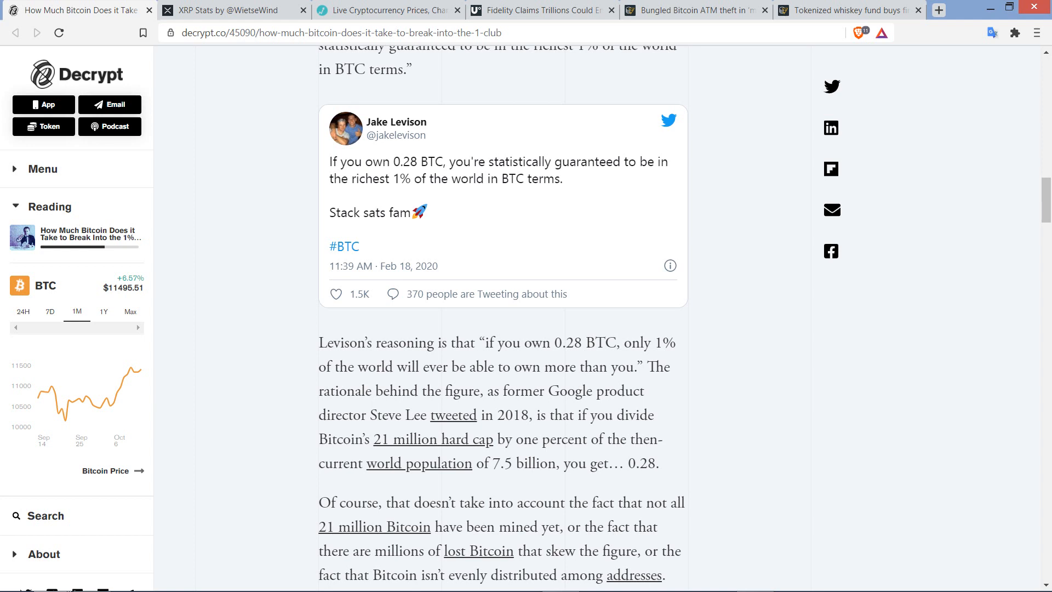
{"action": "scroll", "scroll_direction": "down", "scroll_amount": 3}
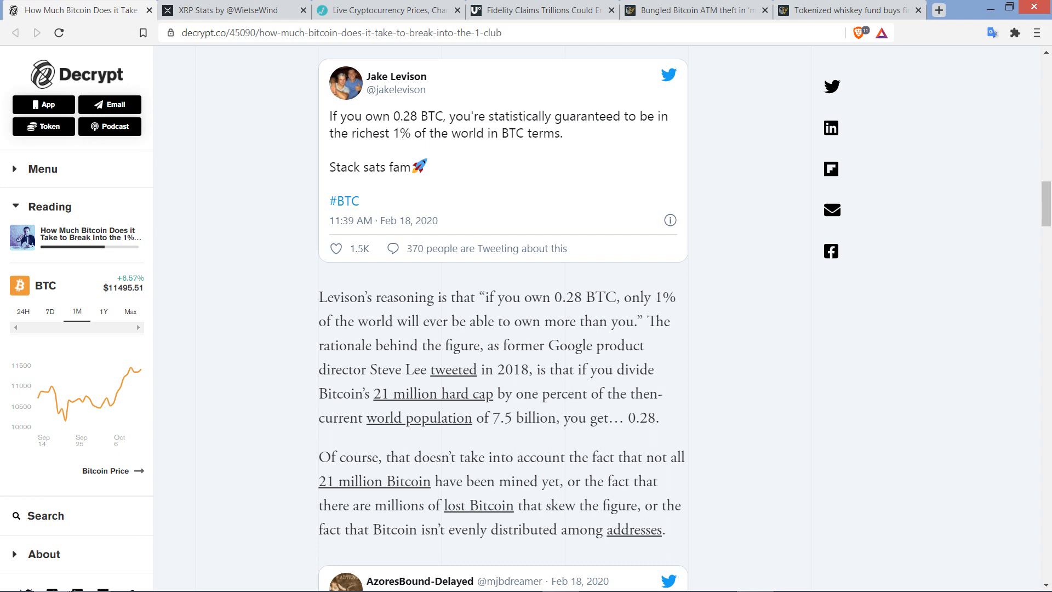
{"action": "scroll", "scroll_direction": "down", "scroll_amount": 3}
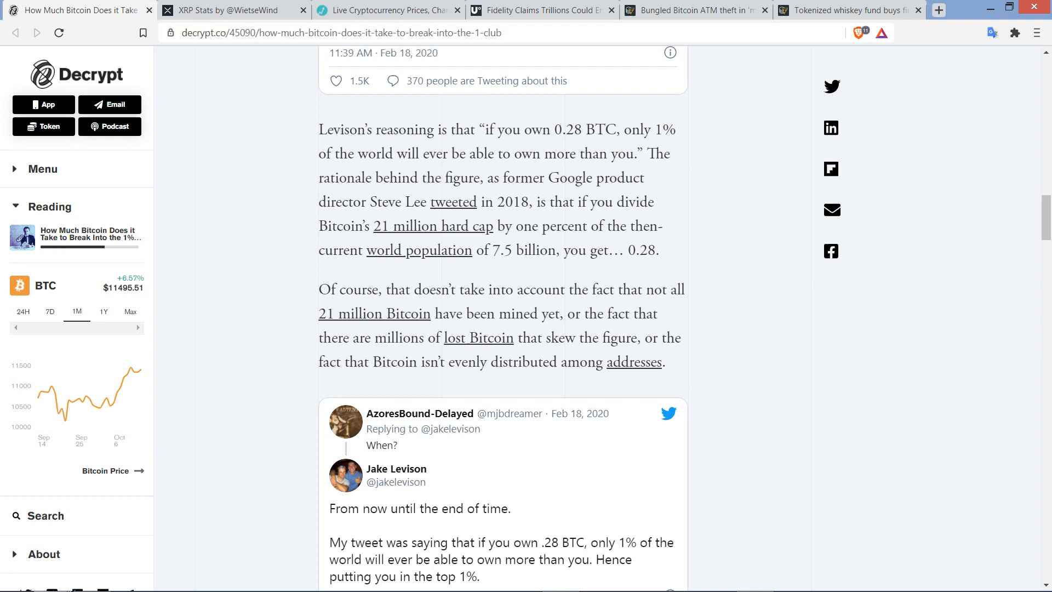
{"action": "scroll", "scroll_direction": "down", "scroll_amount": 3}
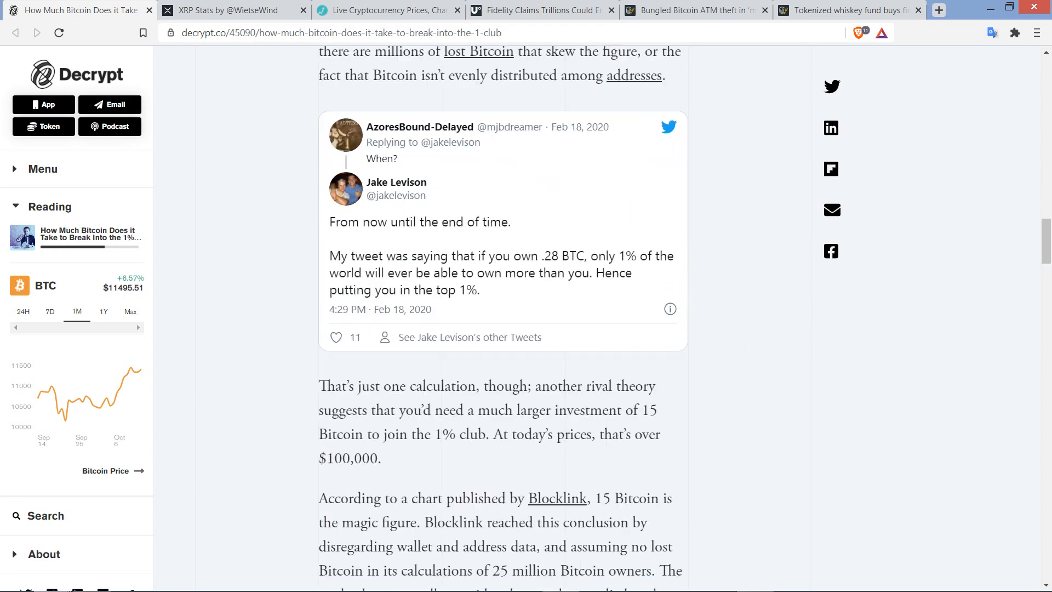
Reach the Blocklink 15 Bitcoin chart, then switch to the Live Coin Watch price list
{"action": "scroll", "scroll_direction": "down", "scroll_amount": 3}
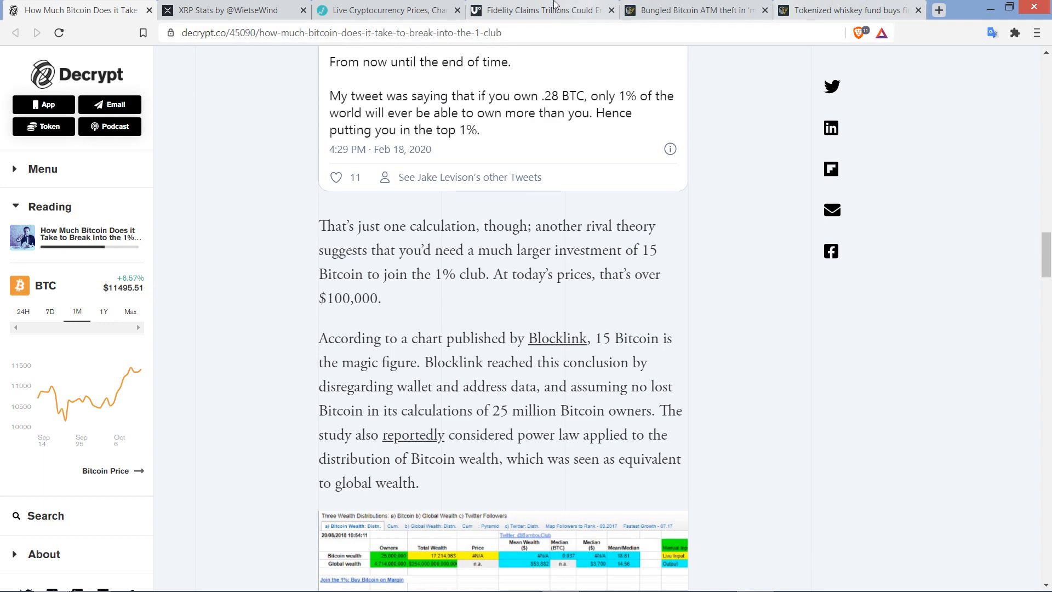
{"action": "left_click", "coordinate": [385, 10]}
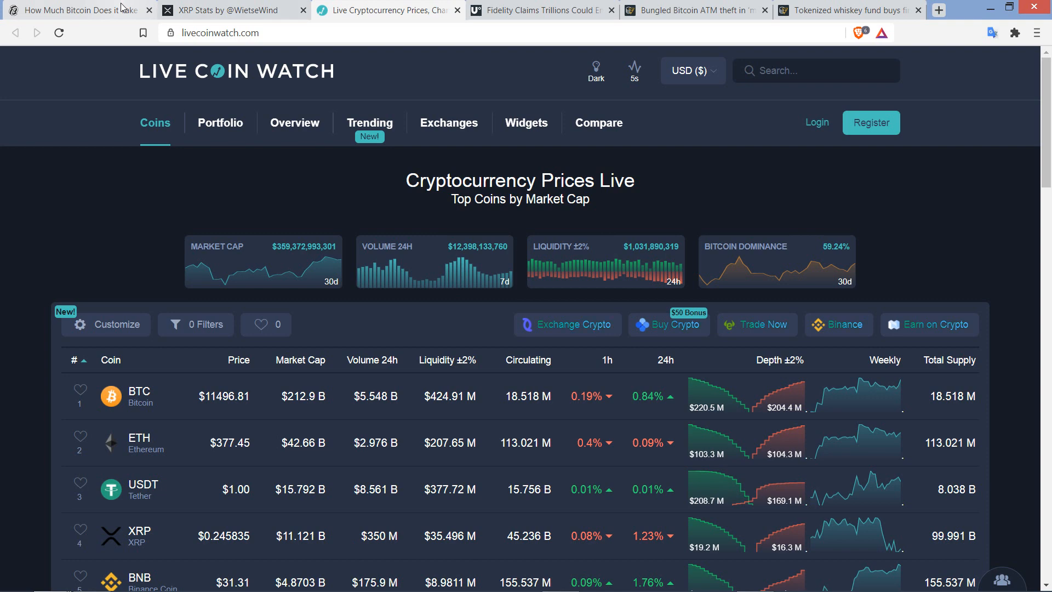
After viewing BTC at $11,496.81, return to the Decrypt 1% club article
{"action": "left_click", "coordinate": [73, 10]}
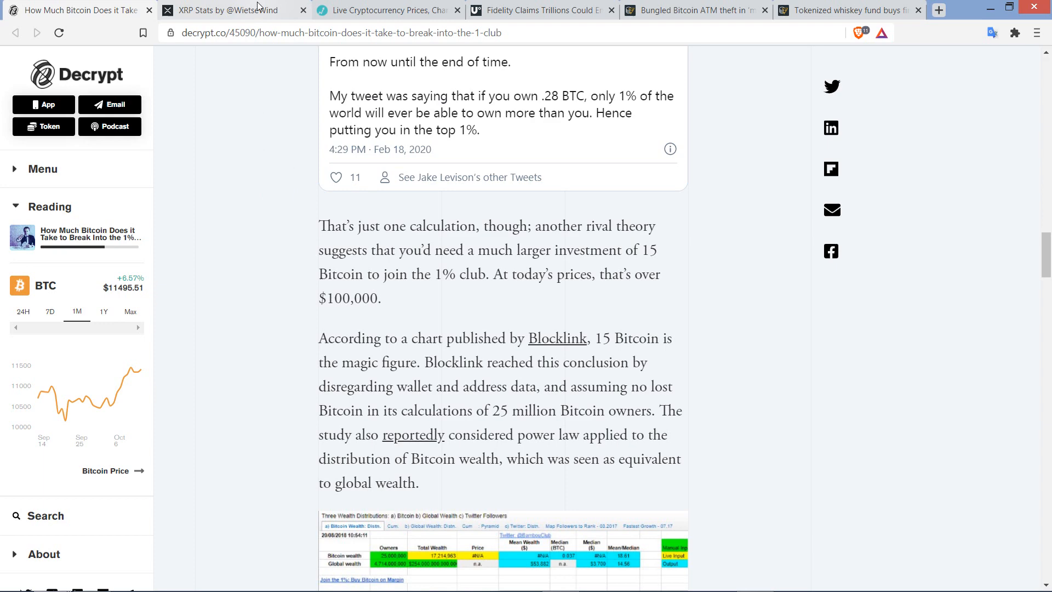
Switch to ledger.exposed XRP stats and read the by-percentage table down to the 10% tier
{"action": "left_click", "coordinate": [228, 10]}
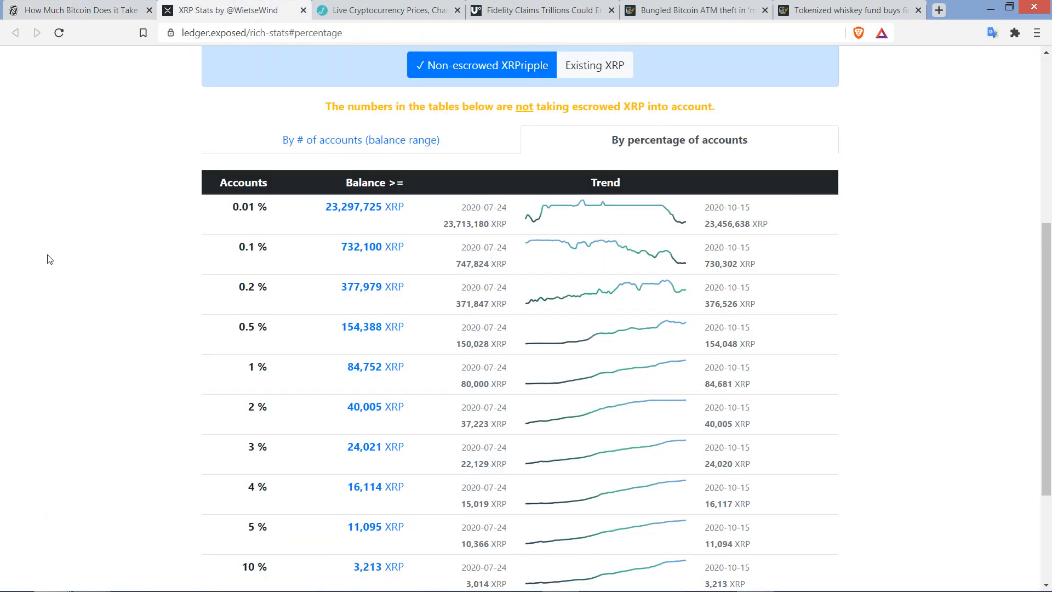
{"action": "mouse_move", "coordinate": [31, 223]}
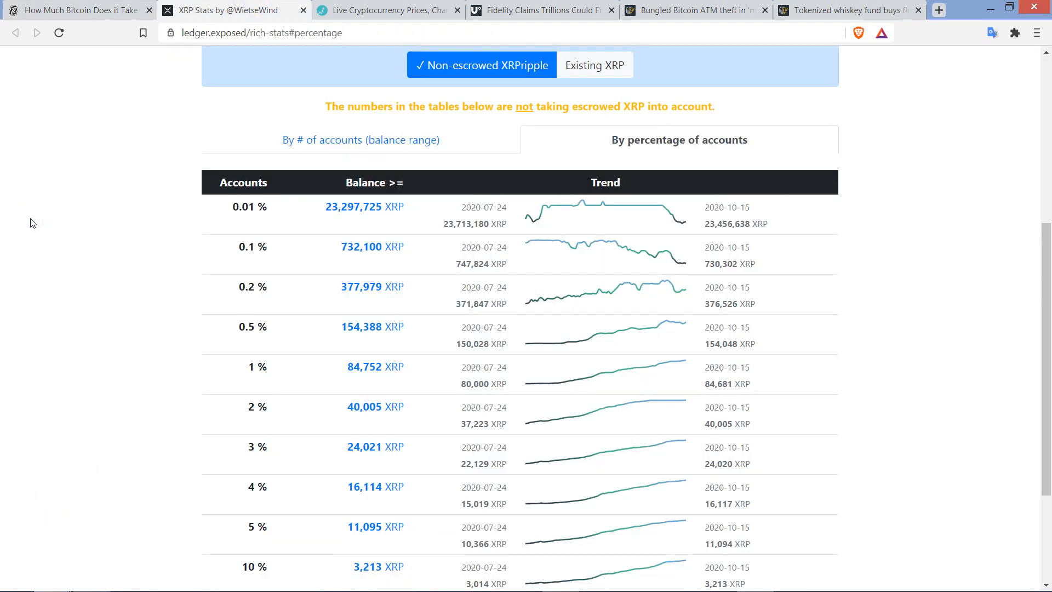
{"action": "scroll", "scroll_direction": "down", "scroll_amount": 3}
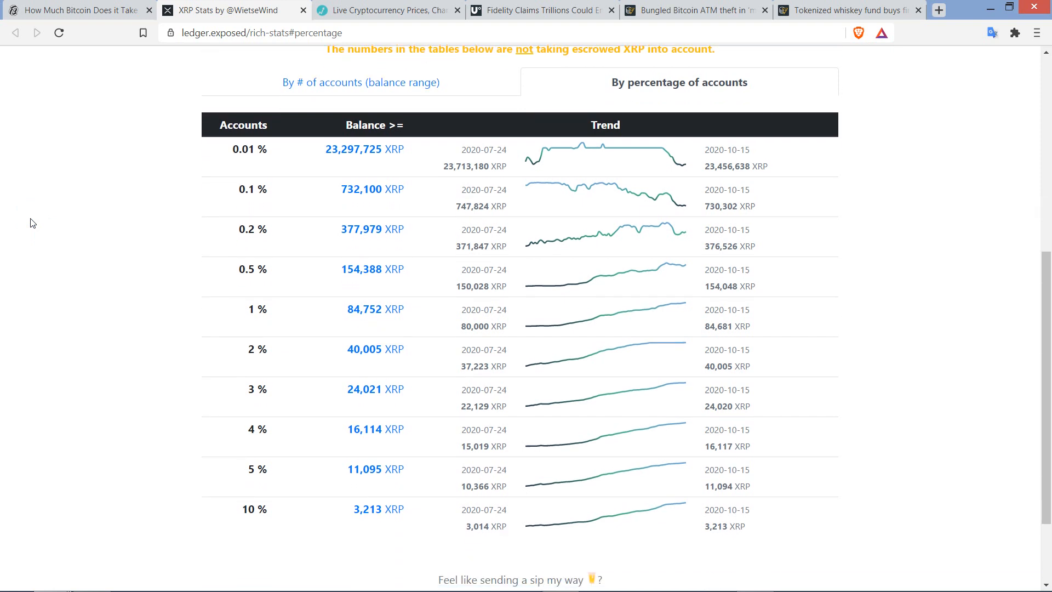
{"action": "scroll", "scroll_direction": "down", "scroll_amount": 3}
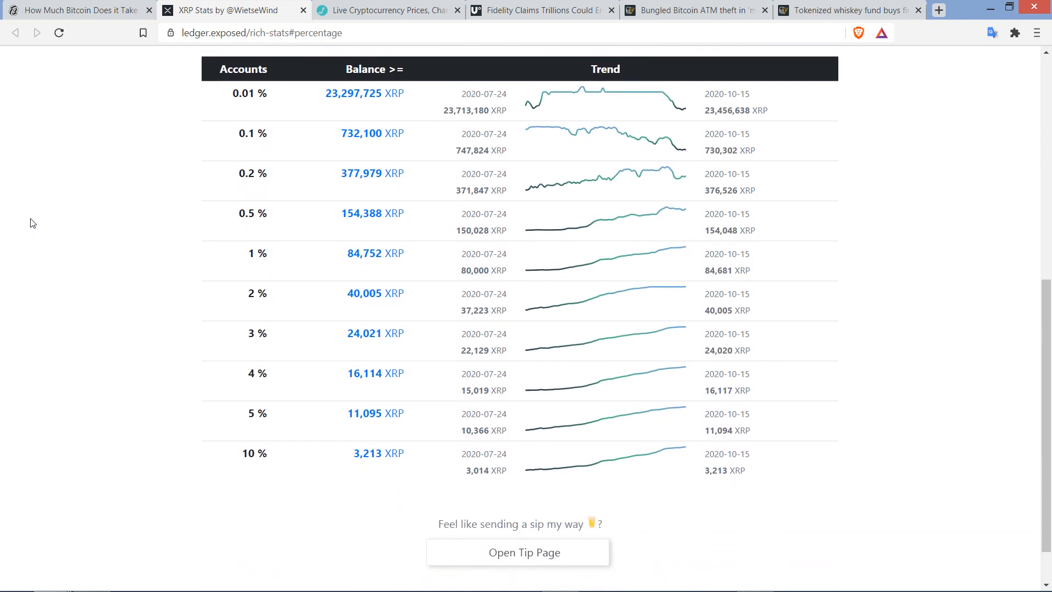